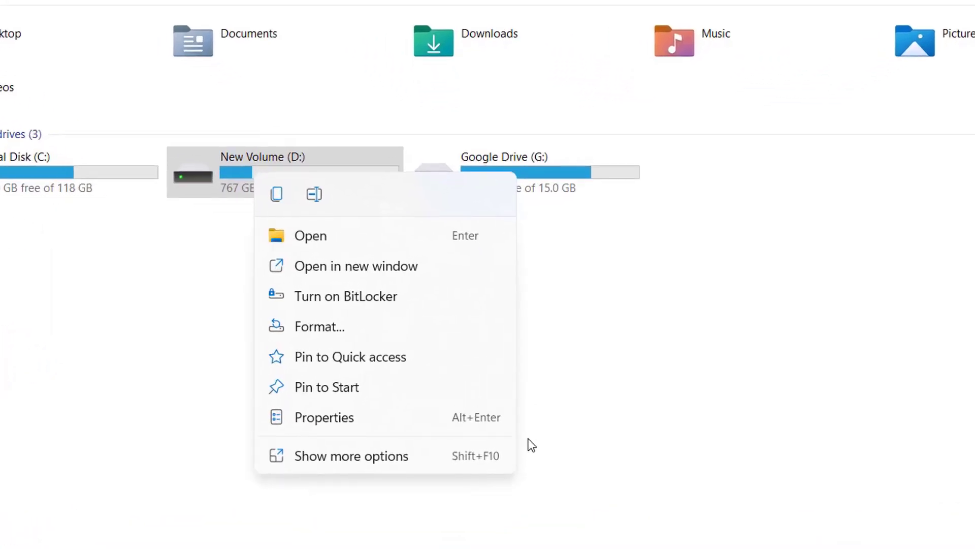
{"action": "mouse_move", "coordinate": [323, 416]}
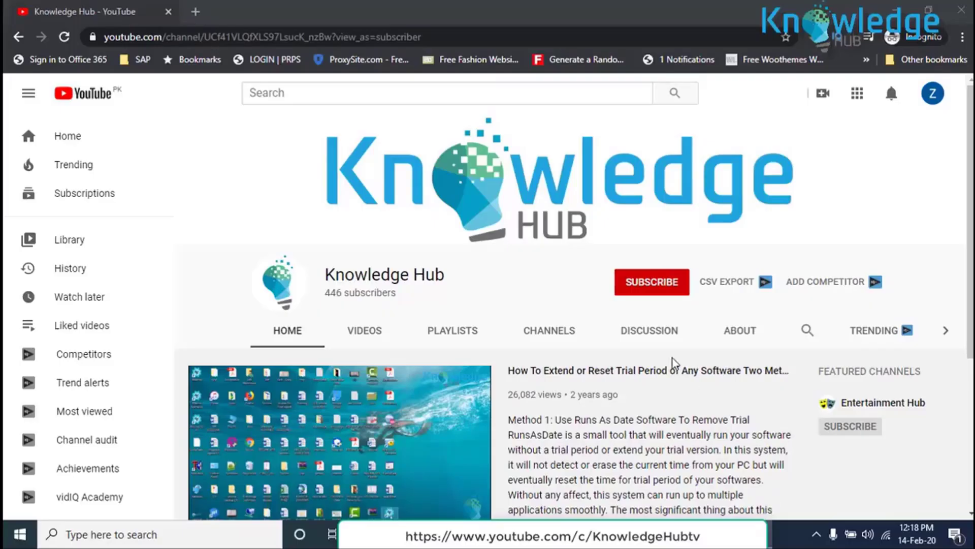
Step: Subscribe to the Knowledge Hub YouTube channel and turn on its notification bell
{"action": "left_click", "coordinate": [651, 282]}
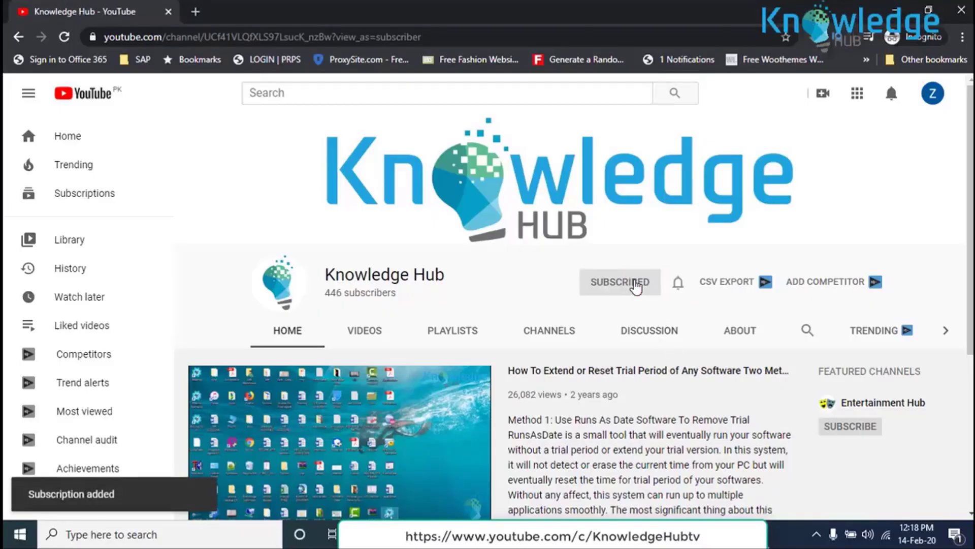
{"action": "mouse_move", "coordinate": [679, 286]}
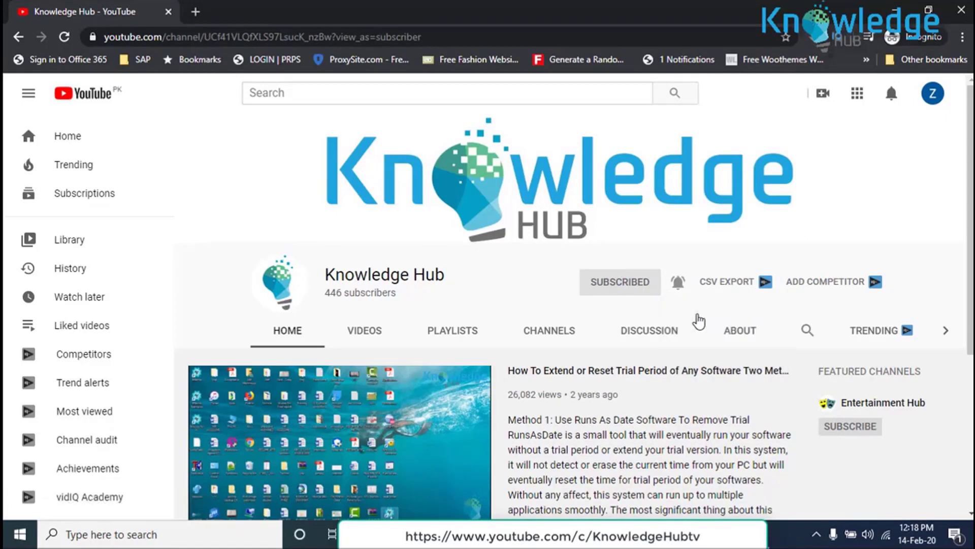
{"action": "left_click", "coordinate": [678, 282]}
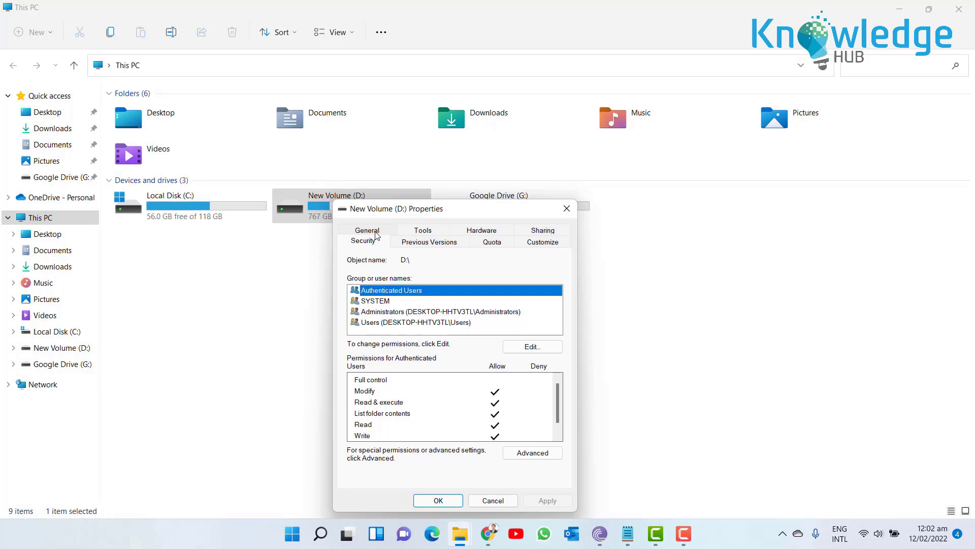
Step: Reopen New Volume (D:) Properties and show its Security tab permissions
{"action": "left_click", "coordinate": [492, 500]}
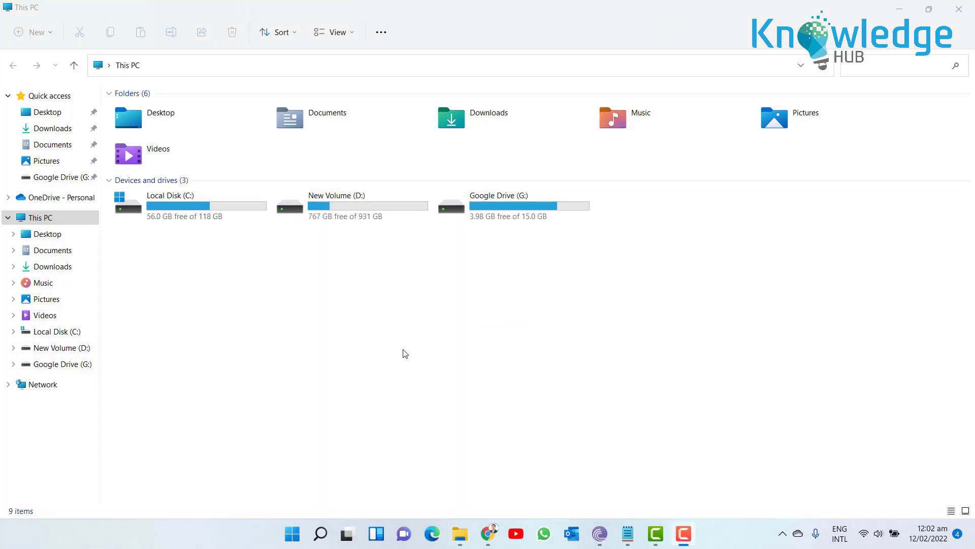
{"action": "right_click", "coordinate": [336, 206]}
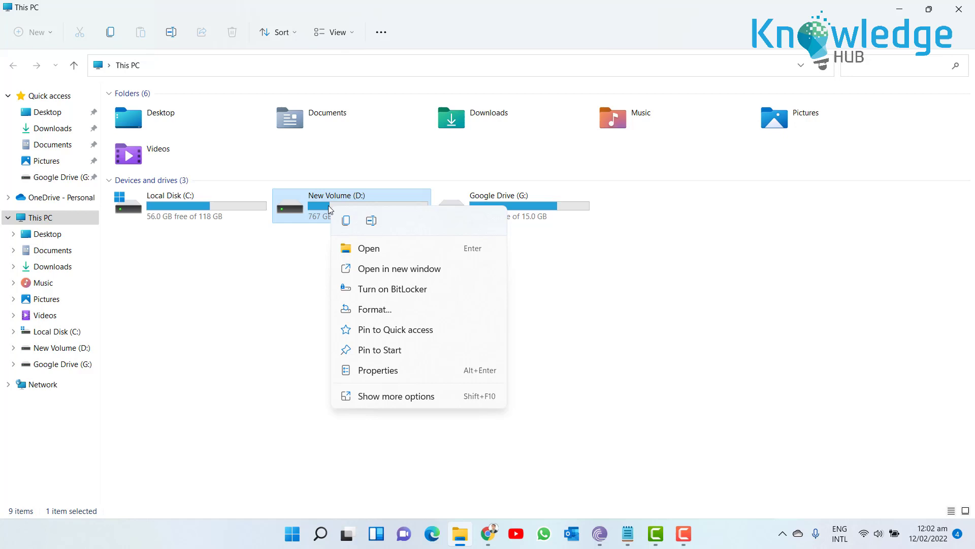
{"action": "mouse_move", "coordinate": [518, 388]}
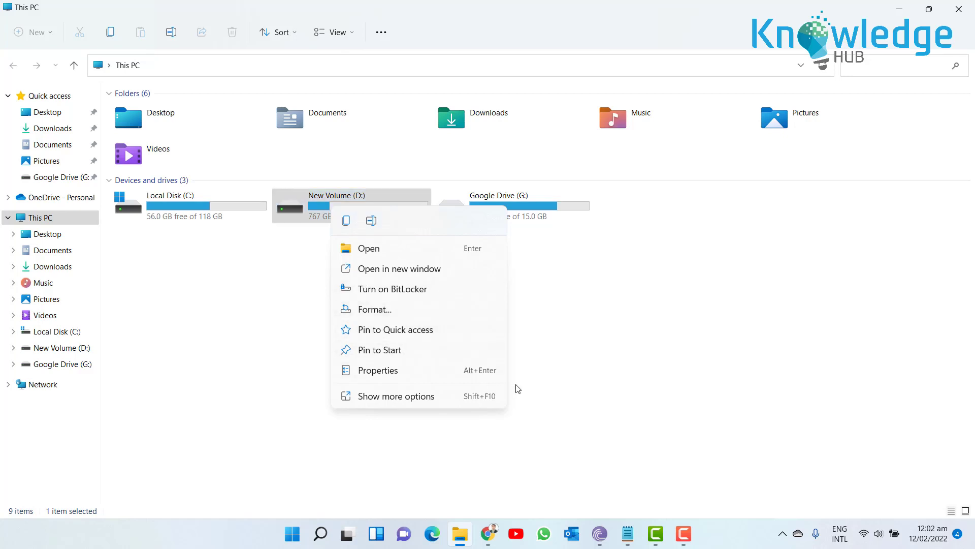
{"action": "mouse_move", "coordinate": [494, 388]}
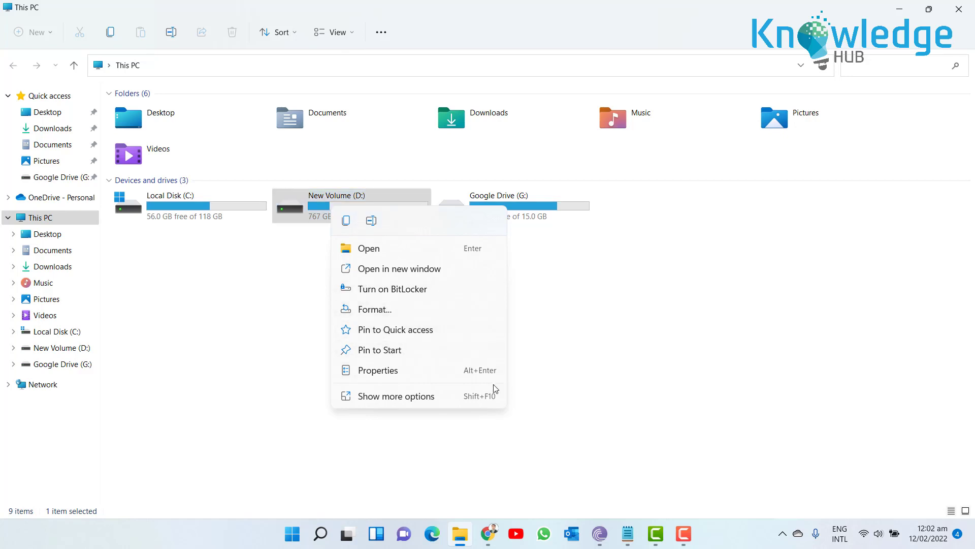
{"action": "left_click", "coordinate": [376, 370]}
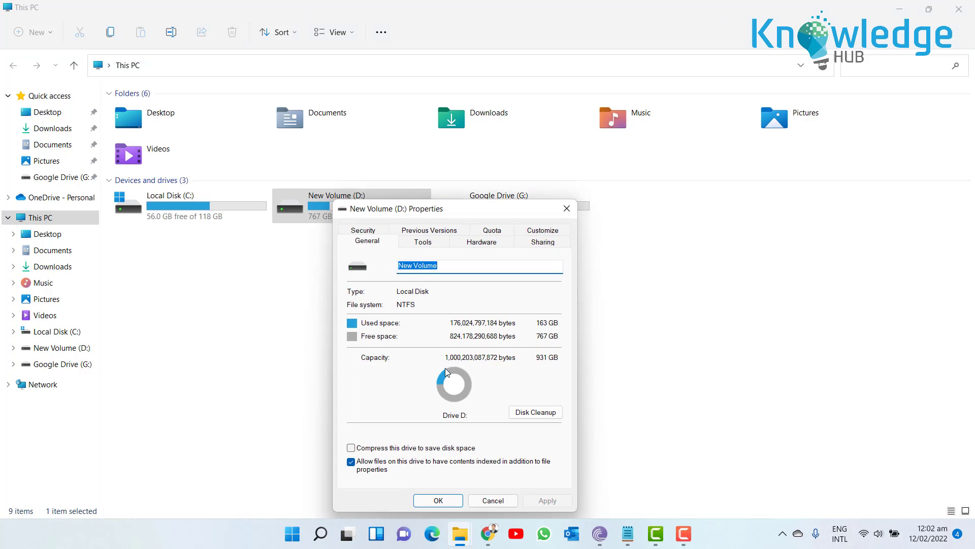
{"action": "mouse_move", "coordinate": [376, 235]}
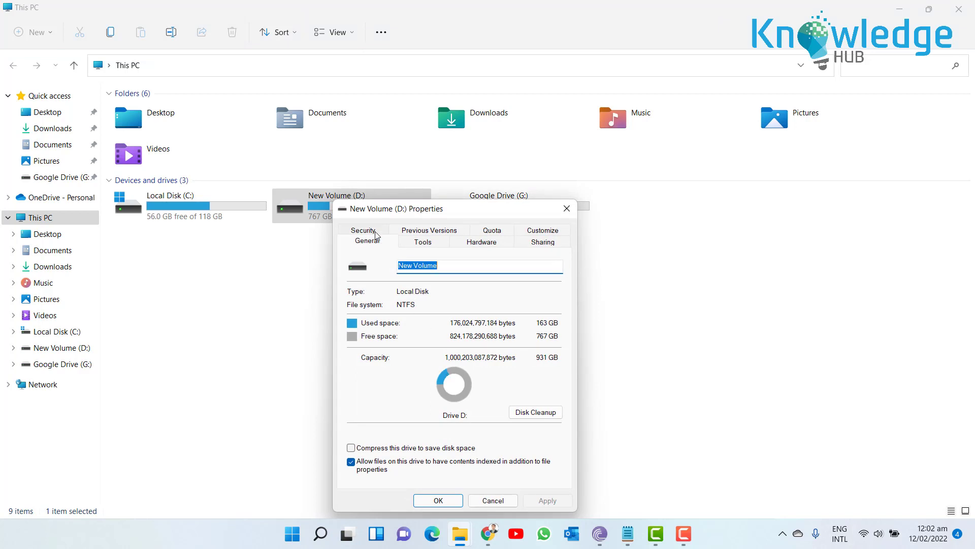
{"action": "left_click", "coordinate": [364, 230]}
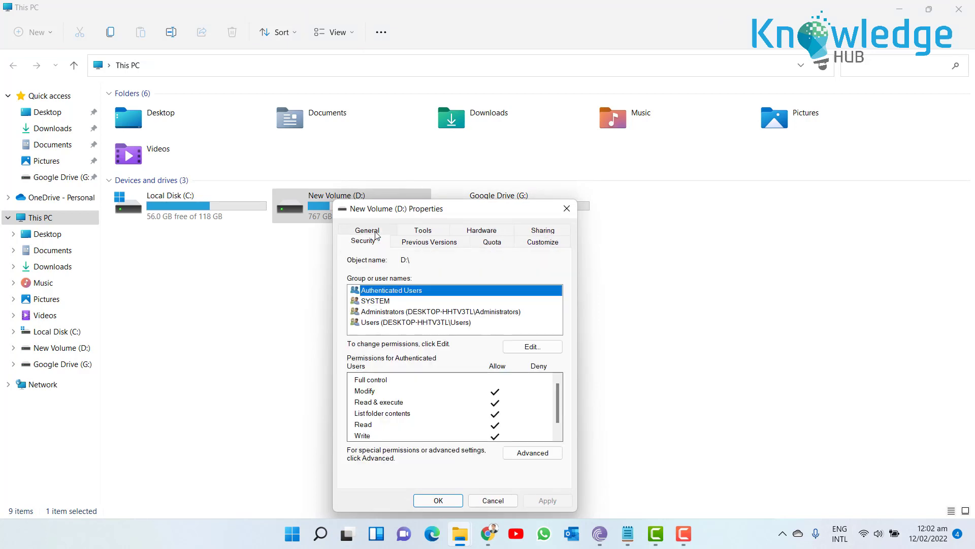
{"action": "mouse_move", "coordinate": [519, 360]}
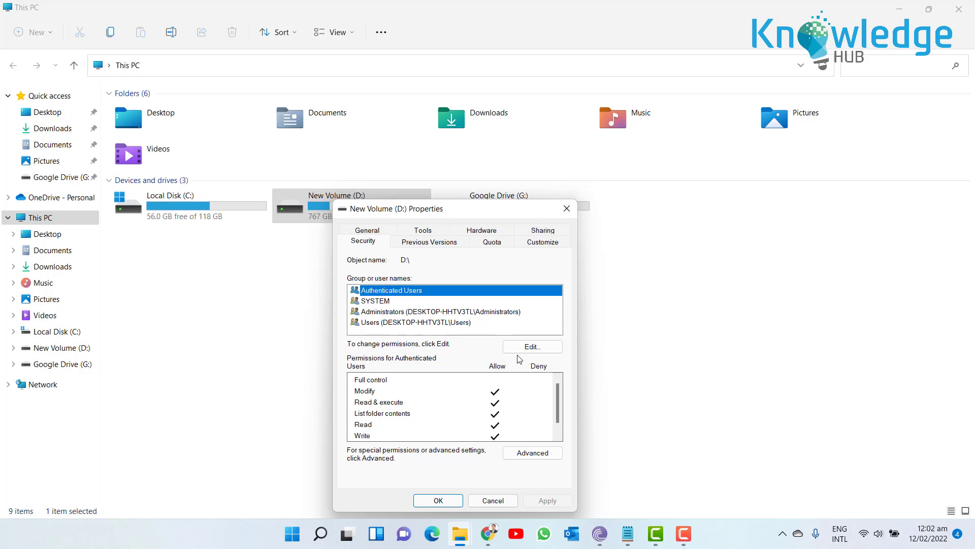
Step: Open the drive's permission editor and the Add user or group dialog
{"action": "left_click", "coordinate": [532, 346]}
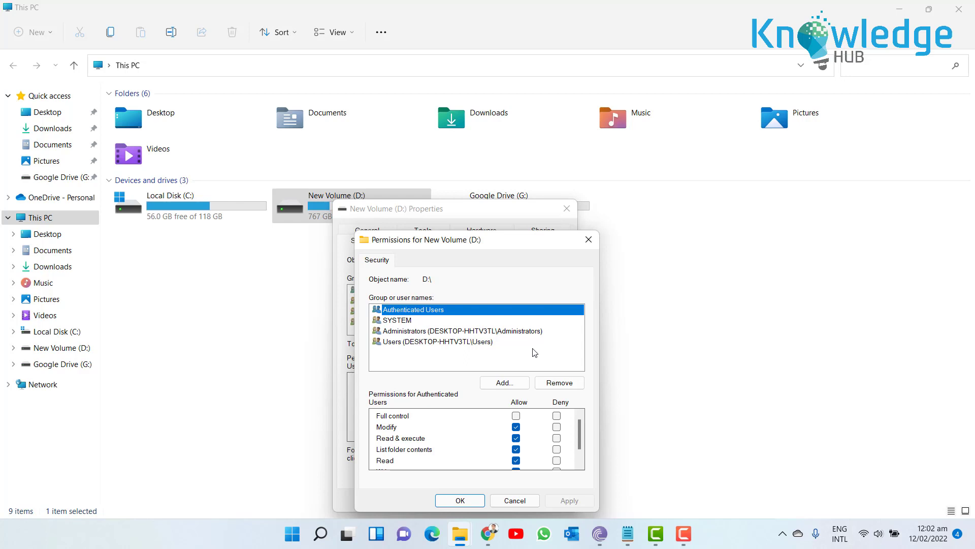
{"action": "mouse_move", "coordinate": [512, 384]}
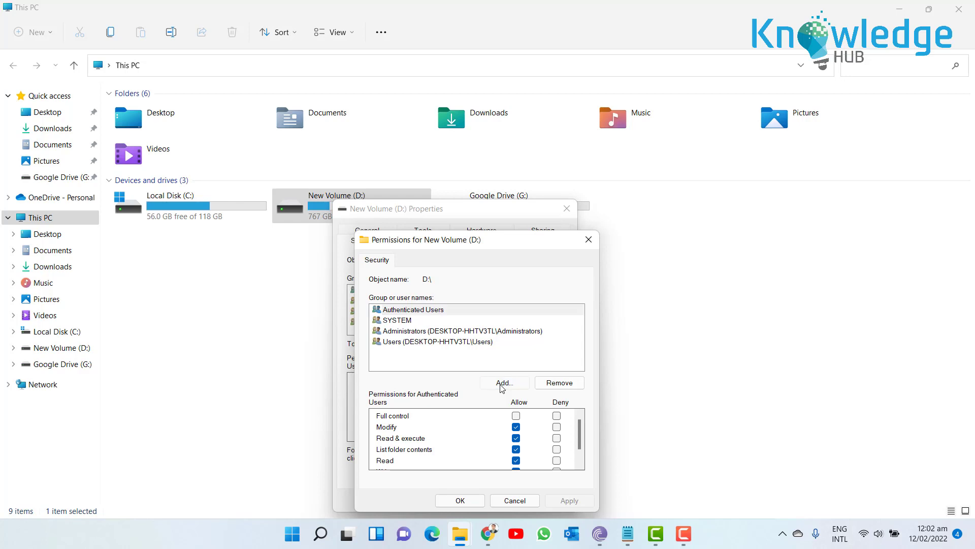
{"action": "left_click", "coordinate": [504, 382]}
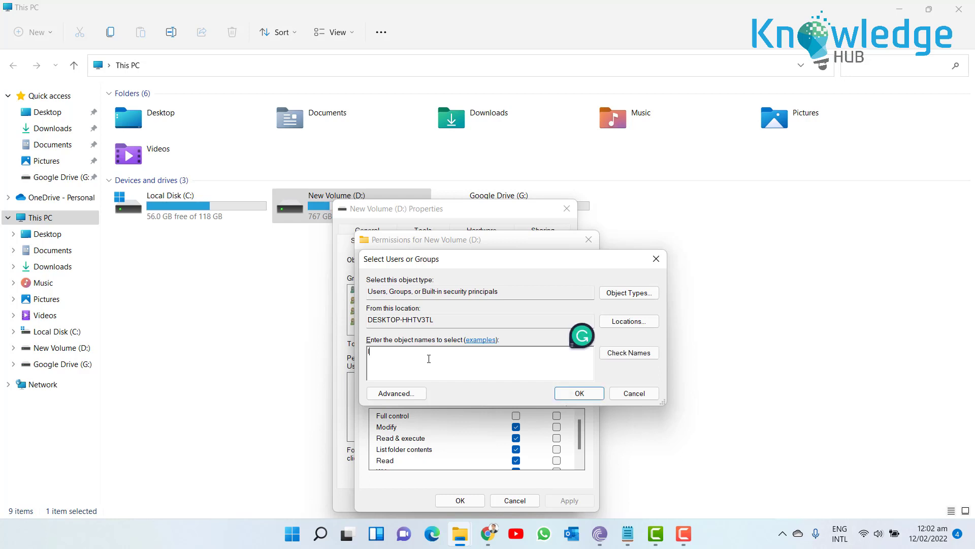
Step: Enter IT as the object name, verify it with Check Names, and confirm
{"action": "type", "text": "IT"}
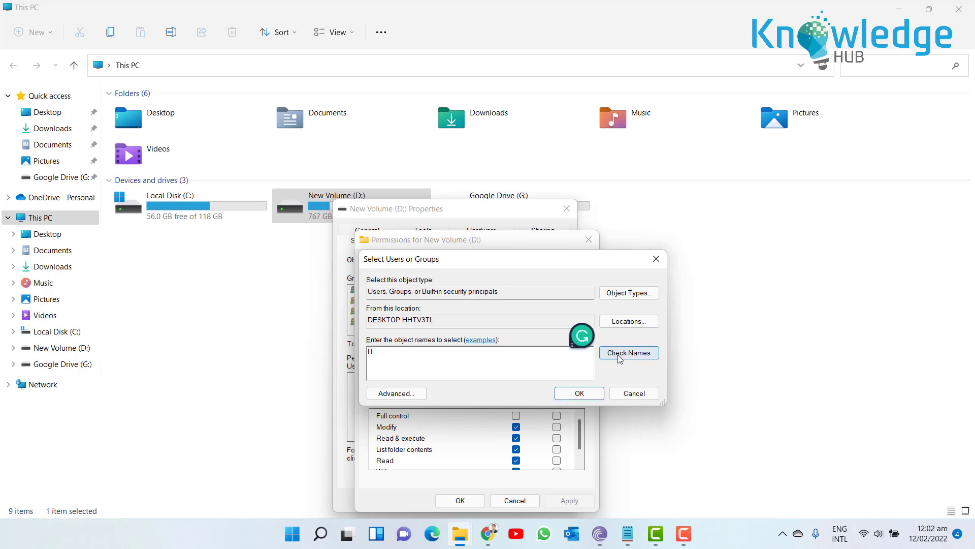
{"action": "left_click", "coordinate": [628, 352]}
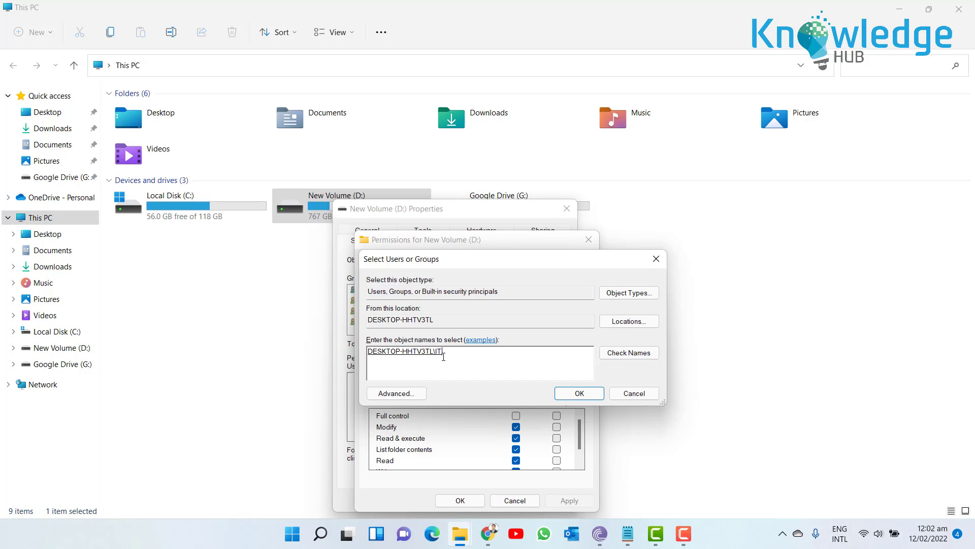
{"action": "left_click", "coordinate": [578, 393]}
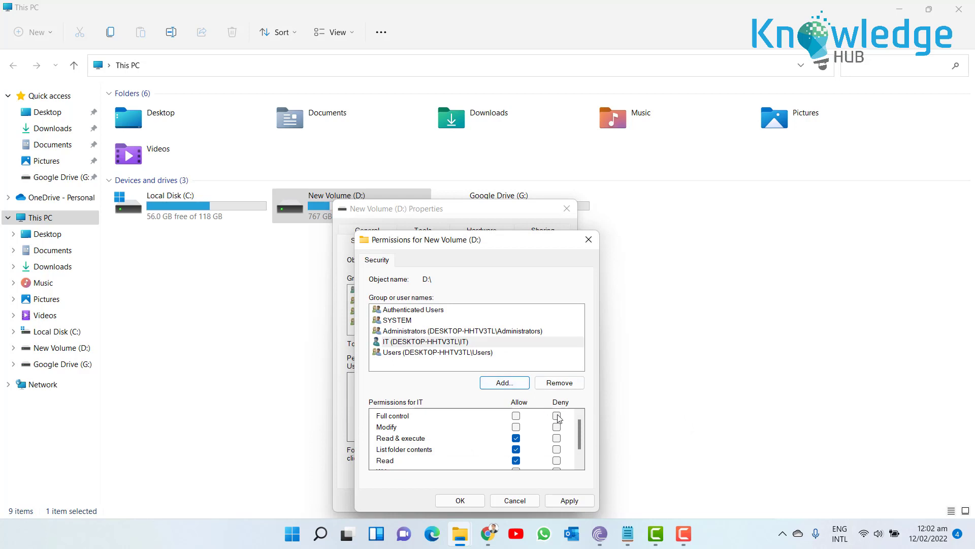
Step: Tick Deny for Full control on IT so every permission is denied
{"action": "left_click", "coordinate": [557, 416]}
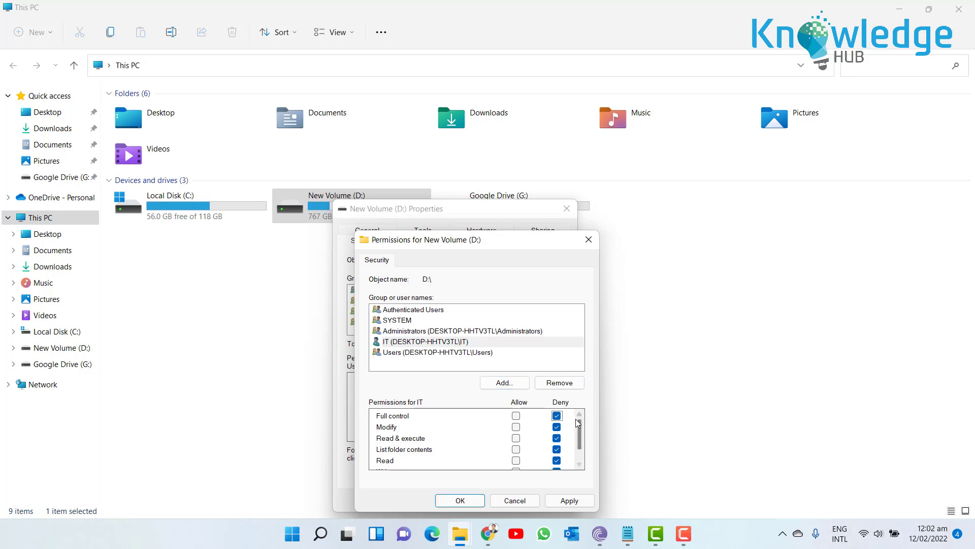
{"action": "scroll", "scroll_direction": "down", "scroll_amount": 3}
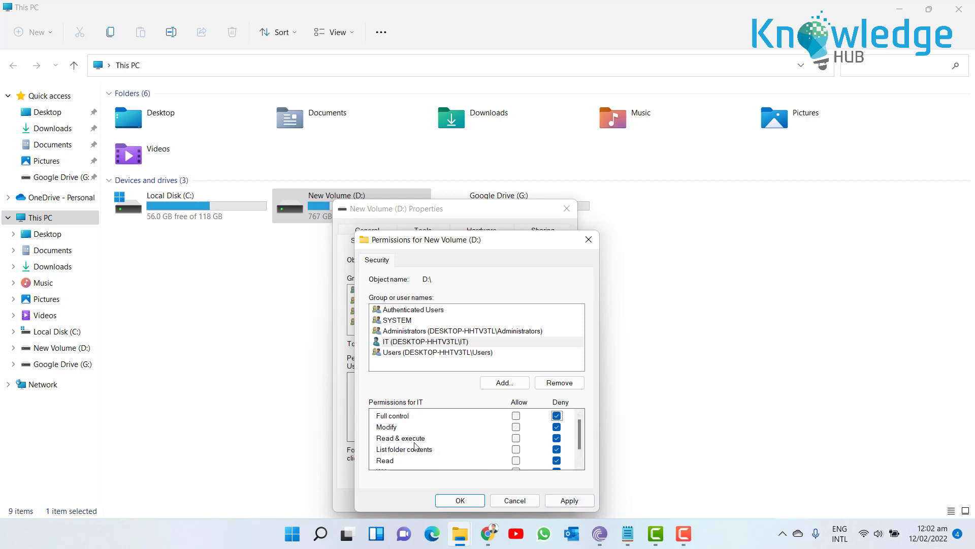
{"action": "mouse_move", "coordinate": [412, 427]}
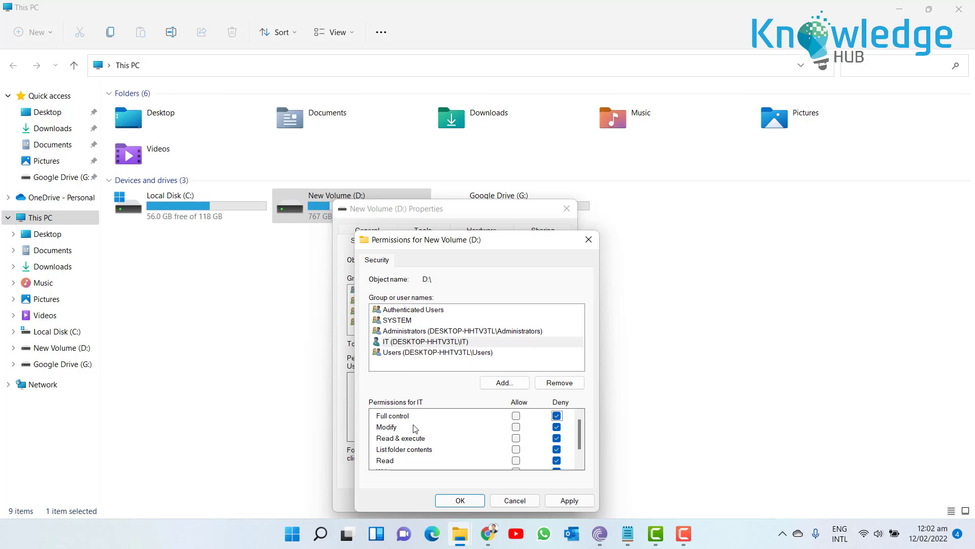
{"action": "mouse_move", "coordinate": [512, 487]}
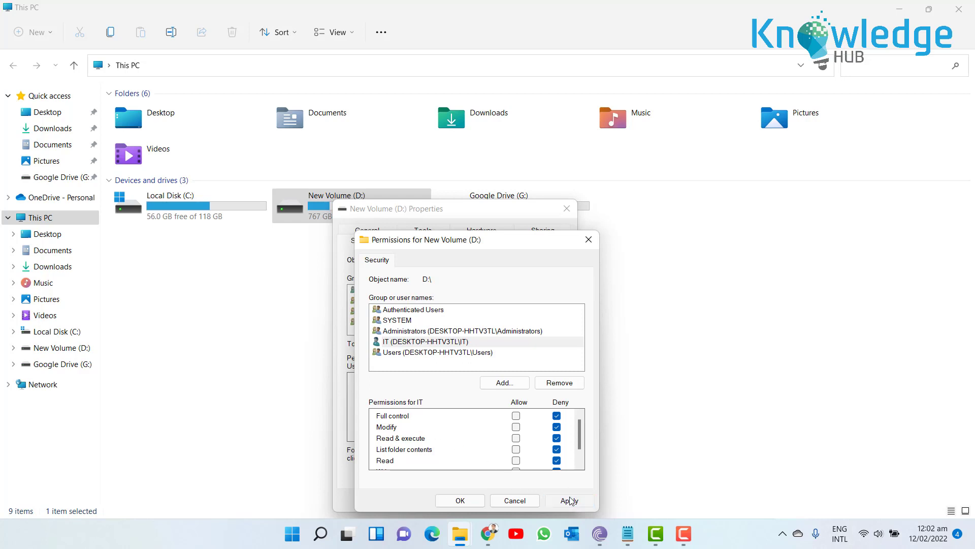
Step: Apply IT's deny permissions, accept the Windows Security warning, and close Properties
{"action": "left_click", "coordinate": [568, 500]}
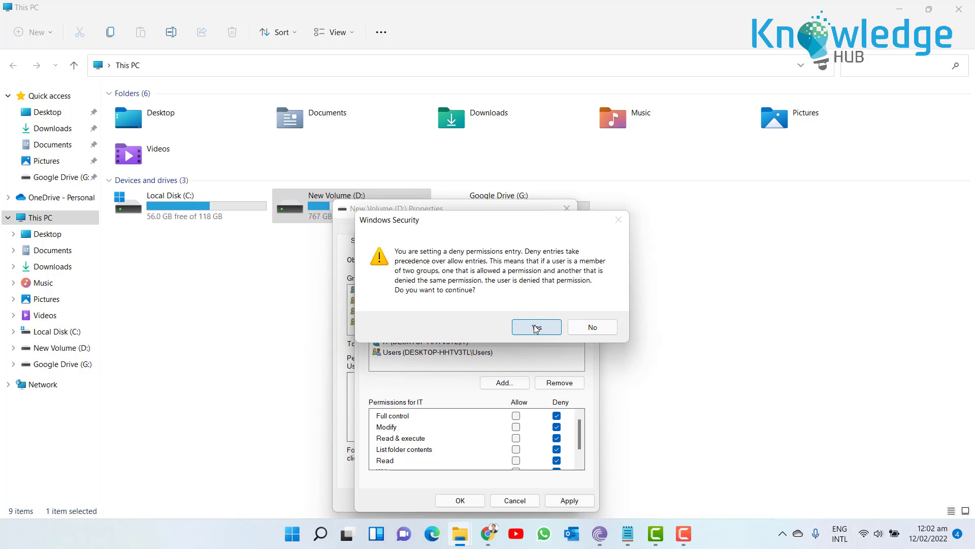
{"action": "left_click", "coordinate": [535, 327]}
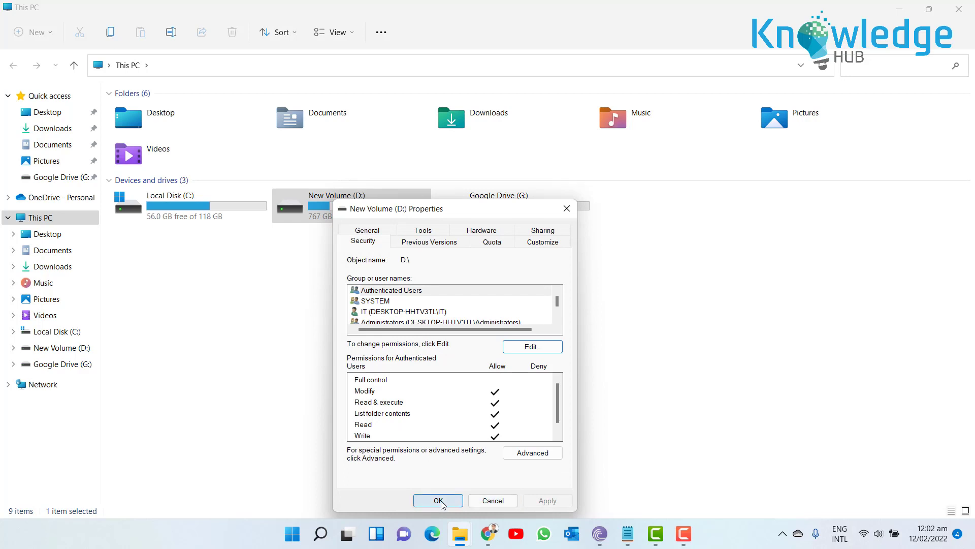
{"action": "left_click", "coordinate": [438, 500]}
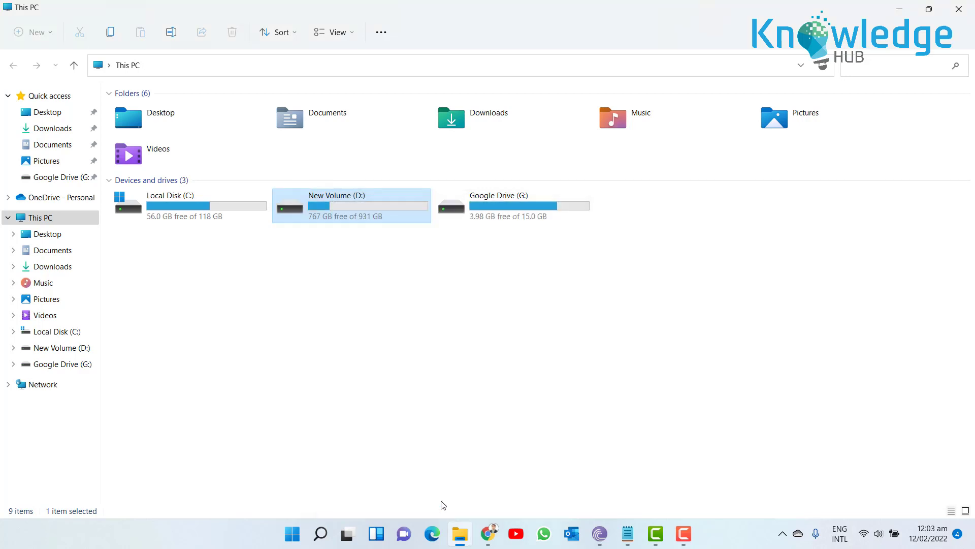